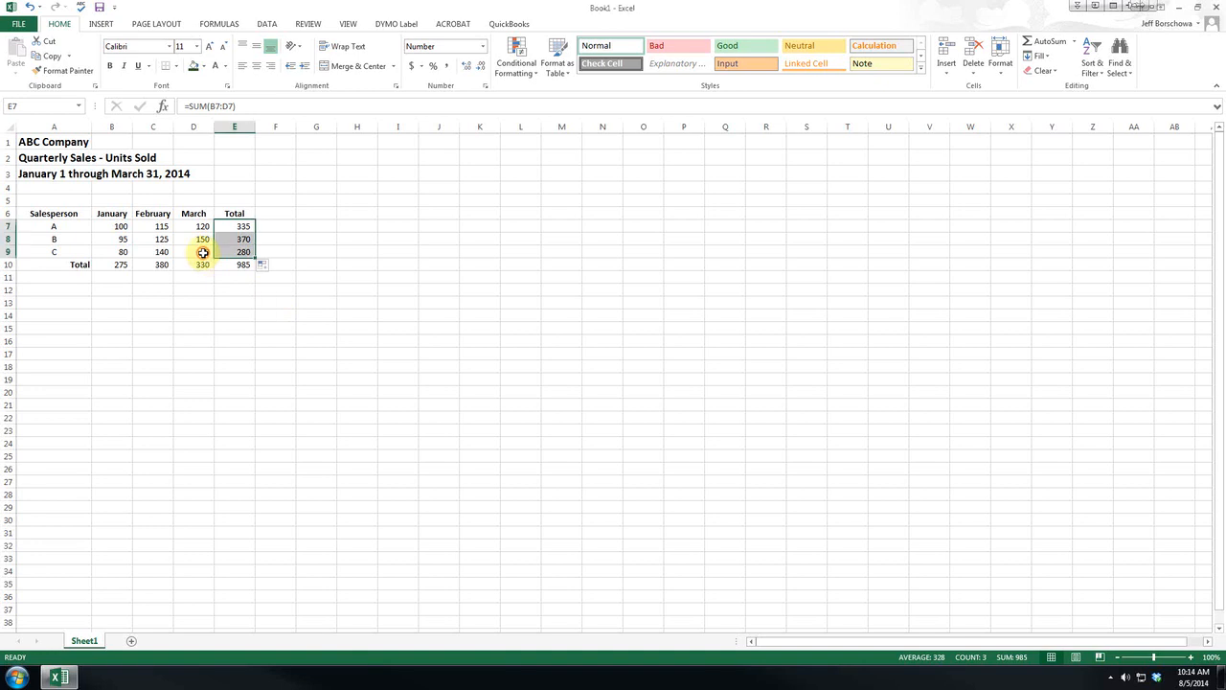
Enter 60 as C's March units so the totals recalculate to 985
type("60")
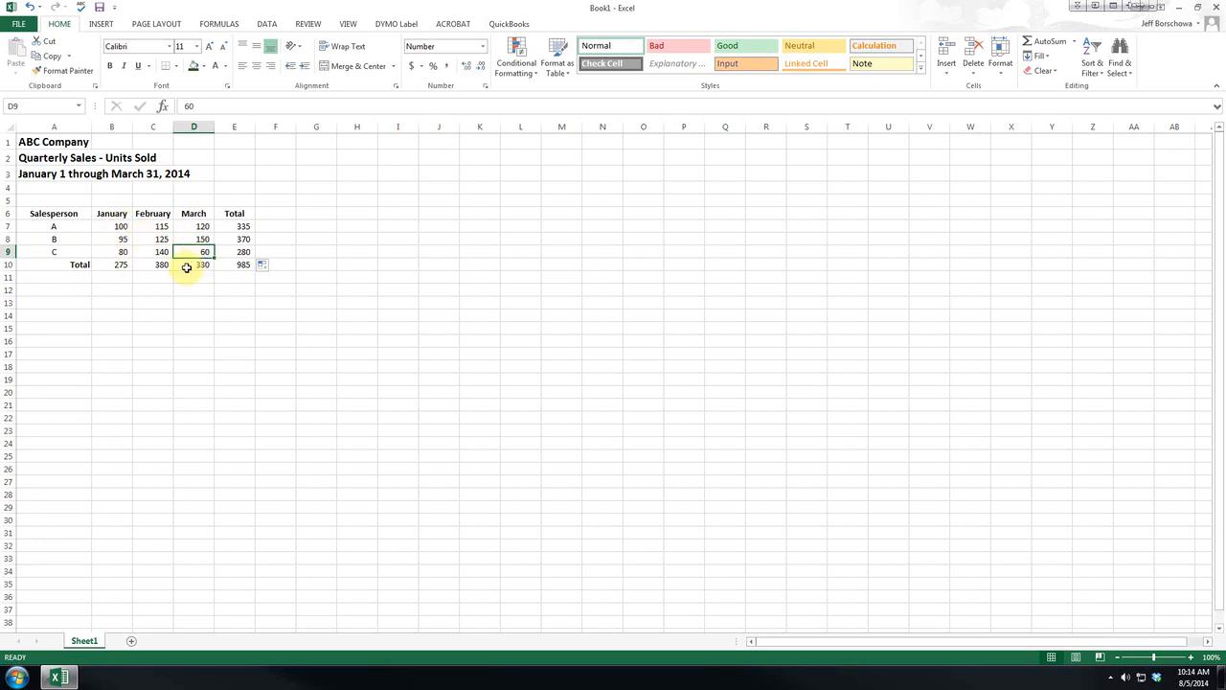
left_click(194, 251)
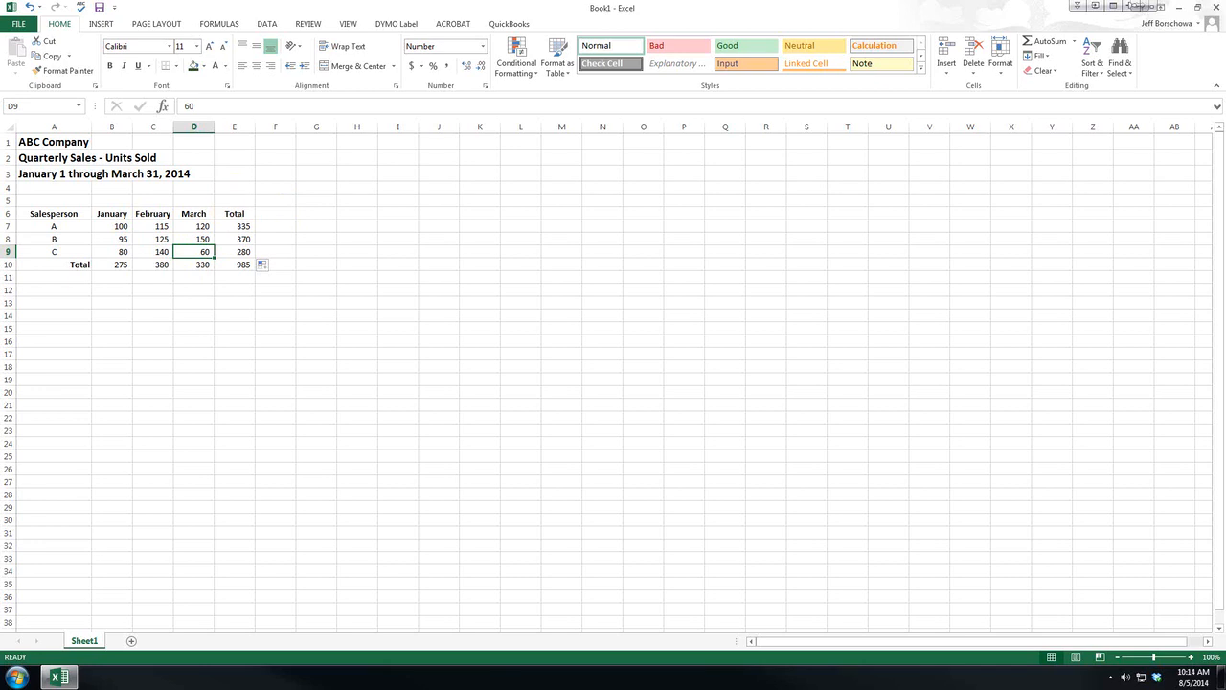
mouse_move(276, 215)
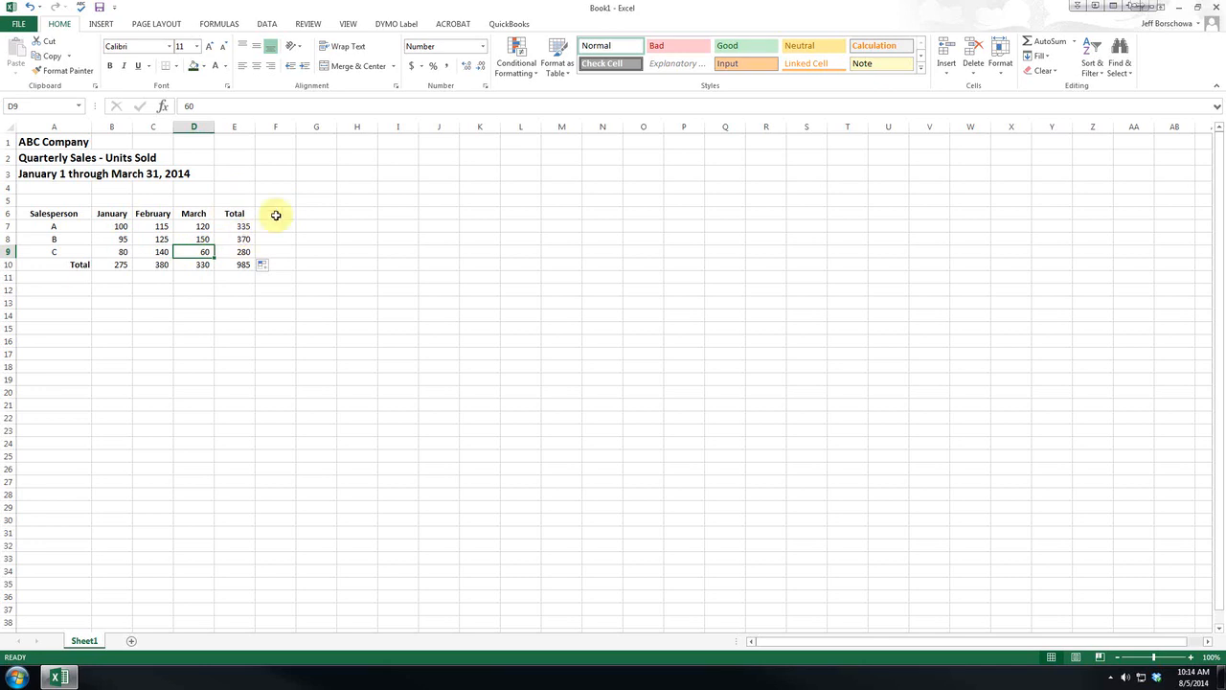
left_click(276, 226)
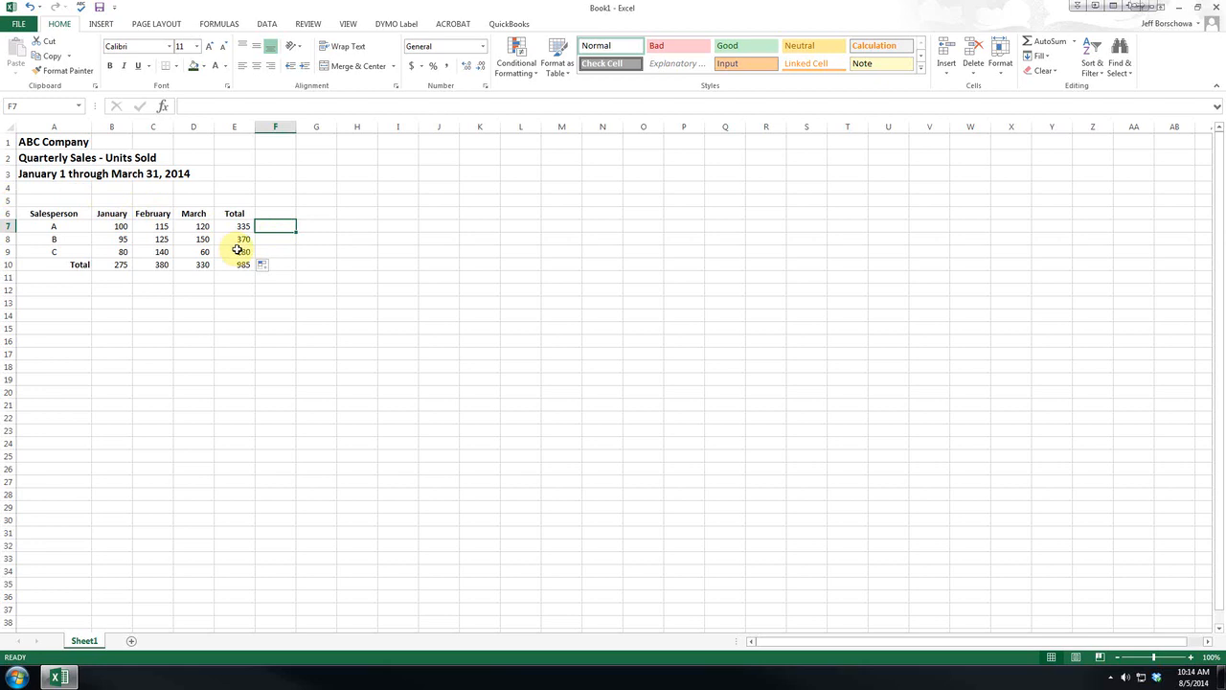
Label new Average, Minimum and Maximum columns beside Total
left_click(276, 212)
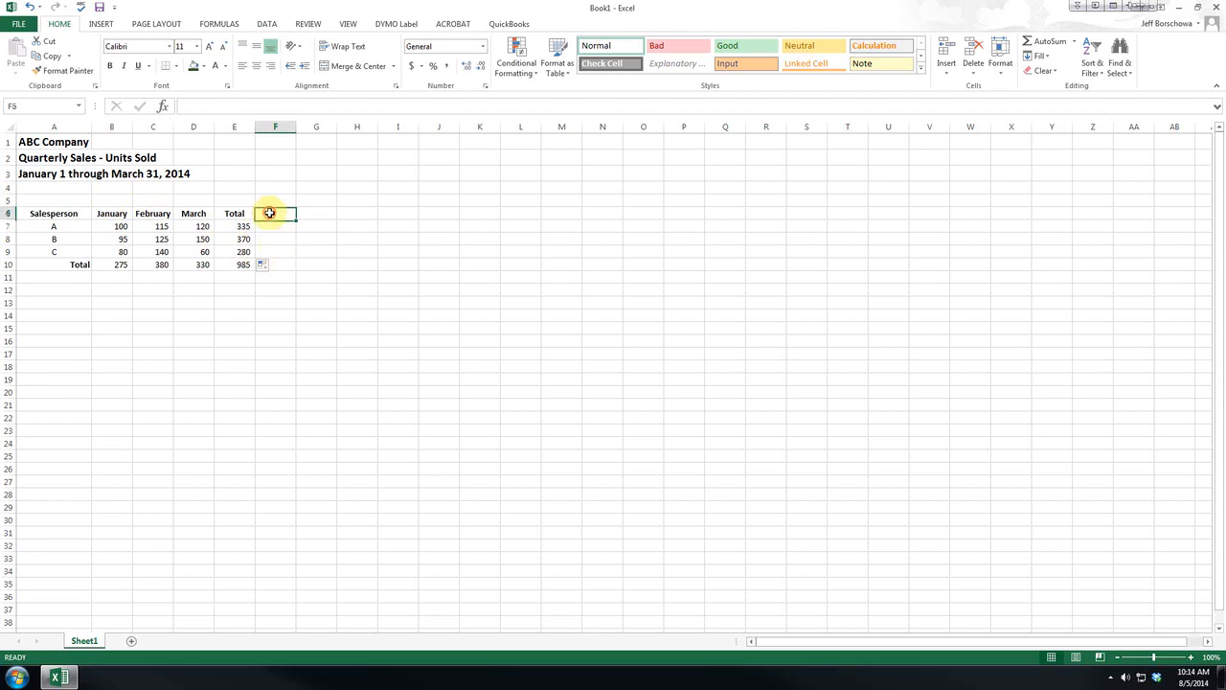
type("Average")
left_click(316, 212)
type("Minimum")
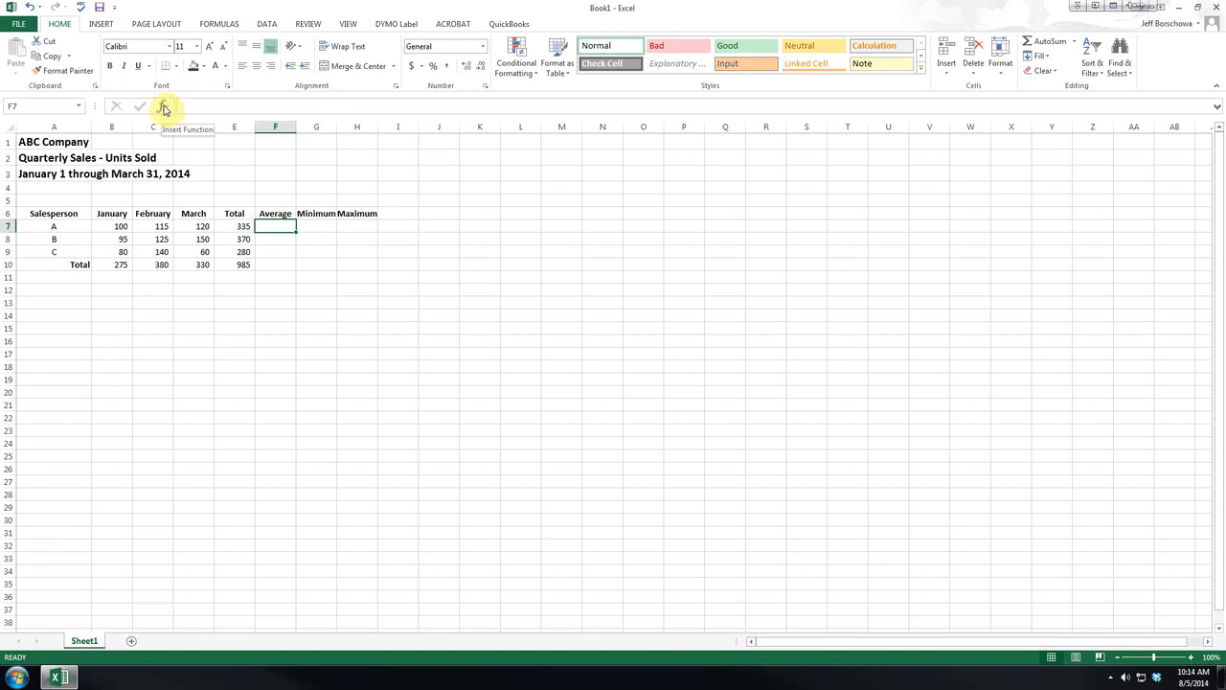
Insert an AVERAGE of B7:D7 in salesperson A's Average cell
left_click(163, 105)
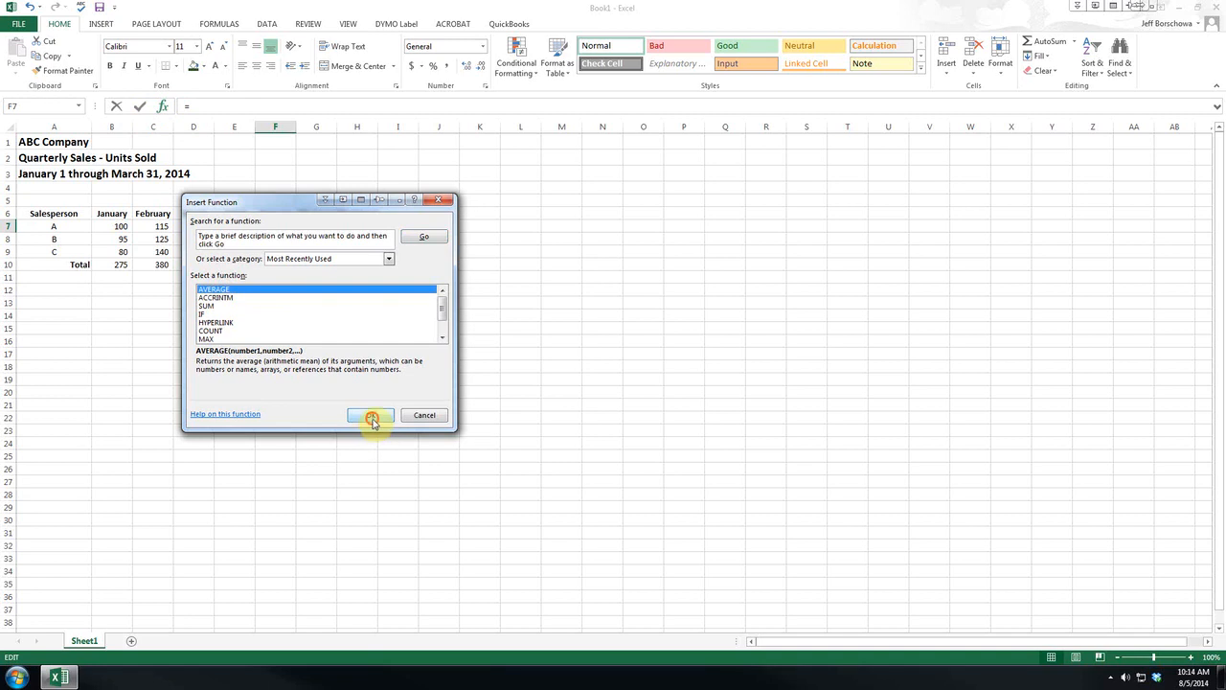
left_click(371, 413)
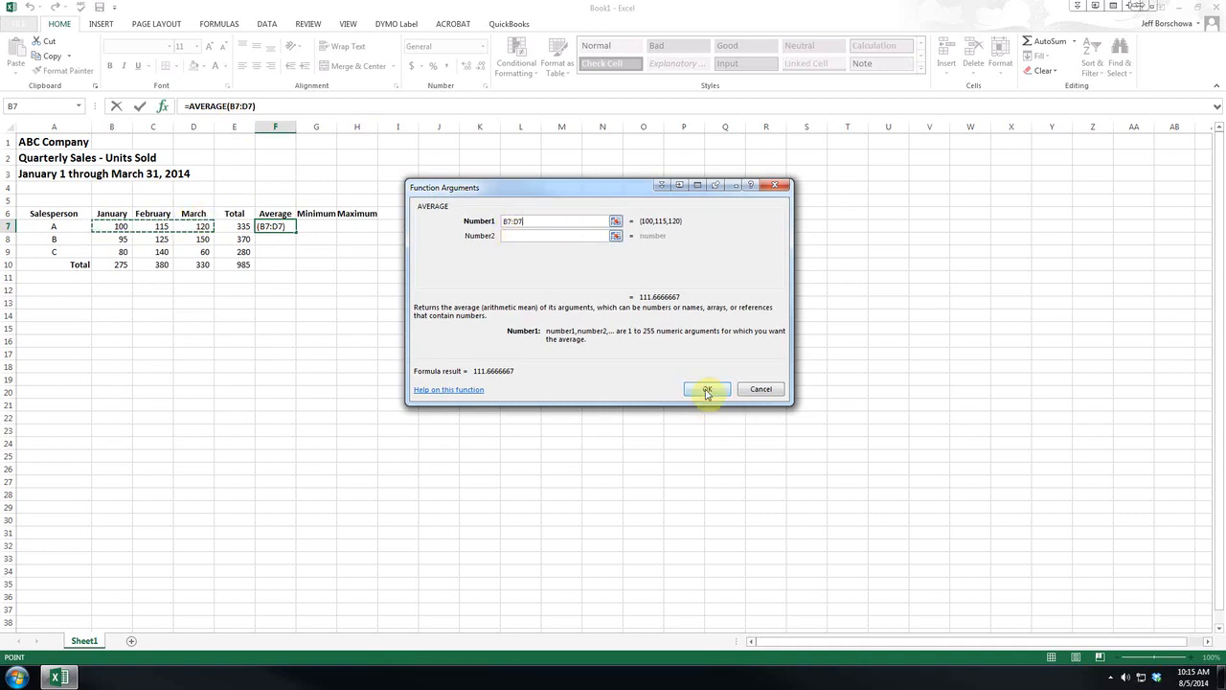
left_click(707, 389)
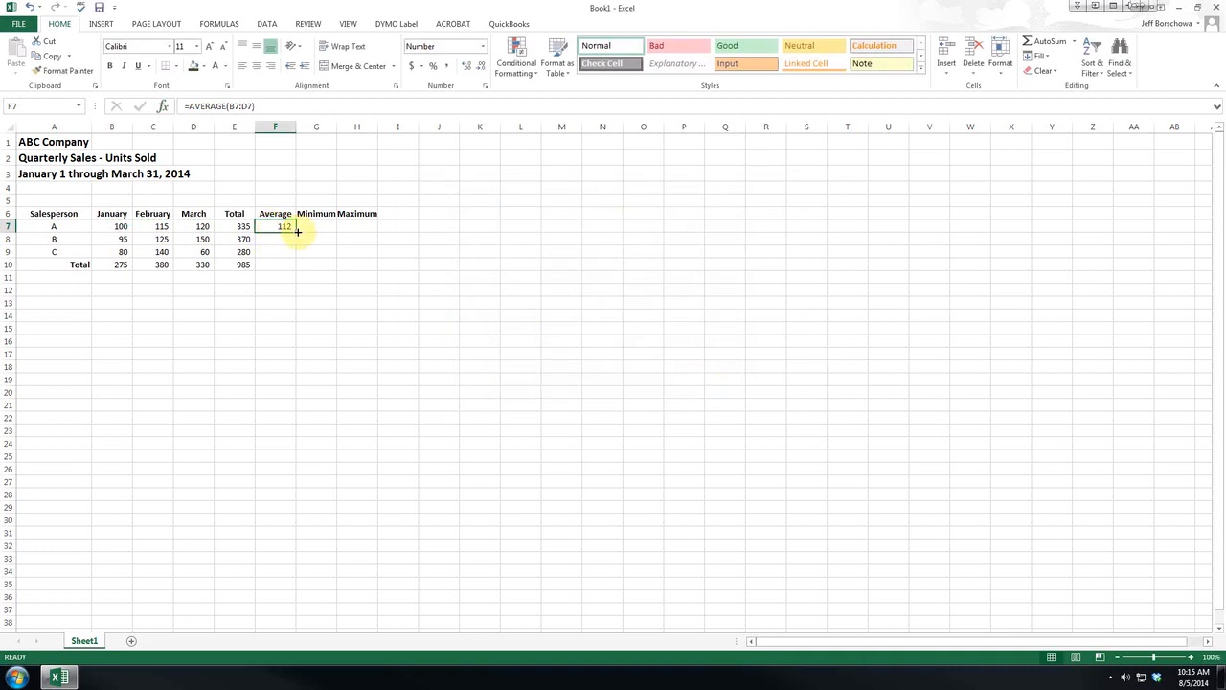
Fill the average formula down through B, C and the Total row (112, 123, 93, 328)
left_click_drag(299, 231, 291, 269)
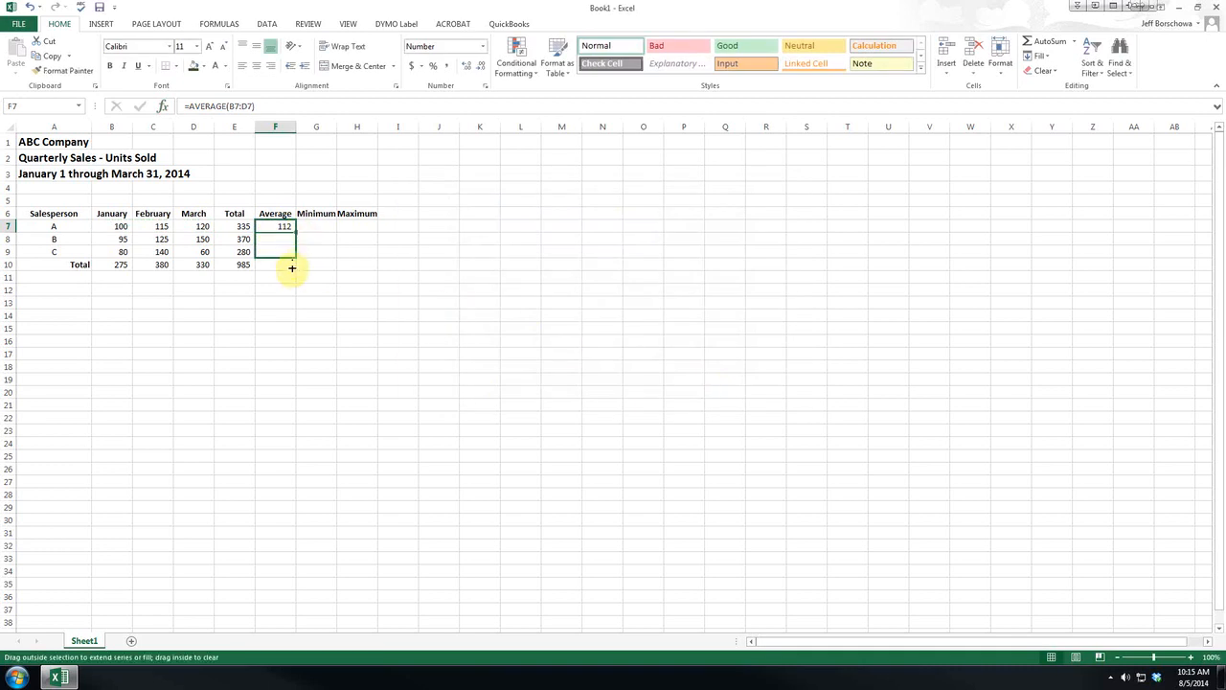
left_click_drag(291, 232, 276, 264)
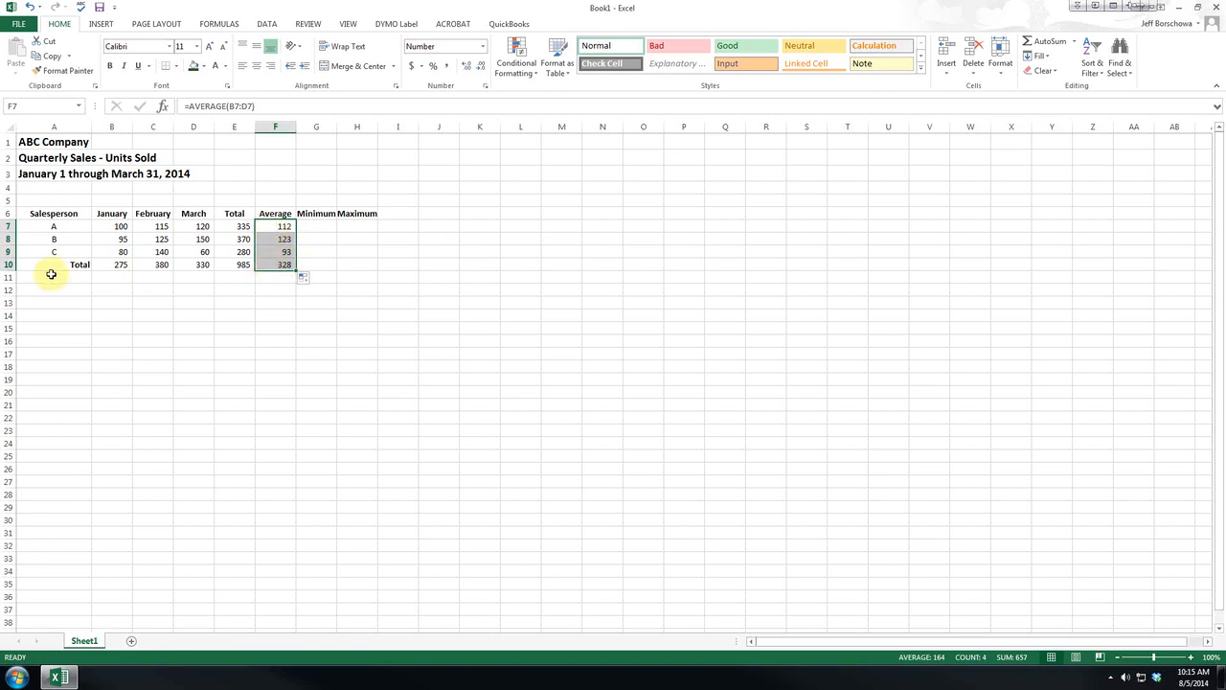
Add Average, Minimum and Maximum row labels in A11:A13 below Total
type("Average")
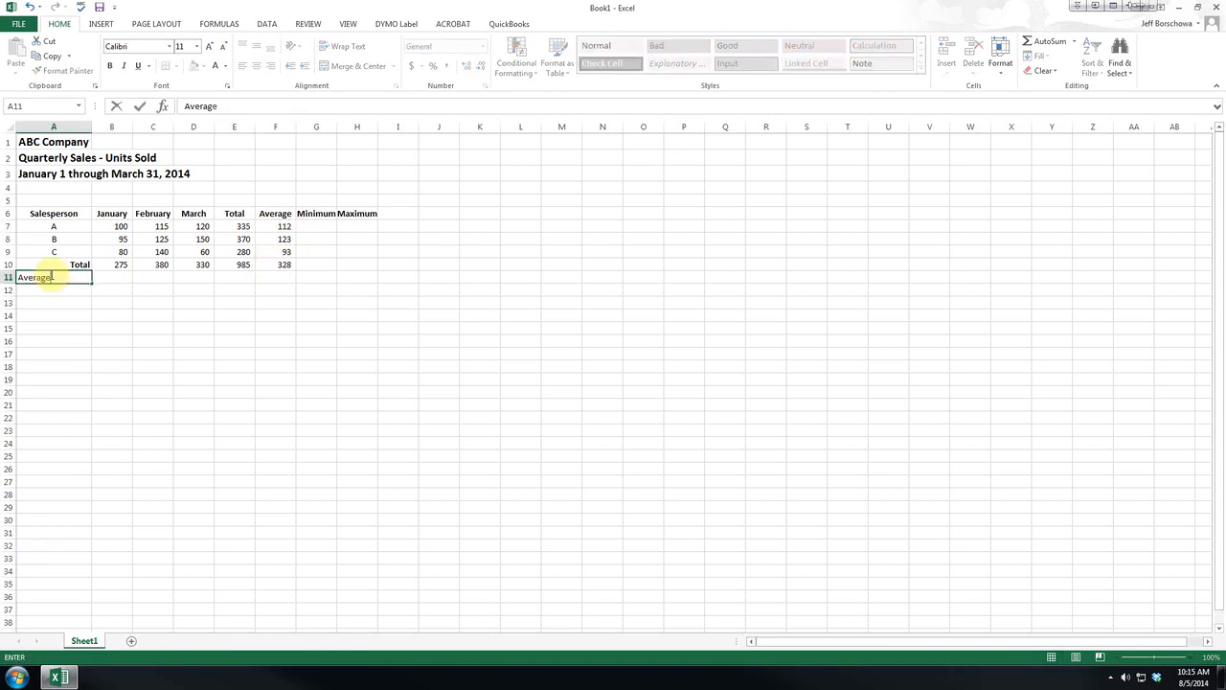
type("Minimum")
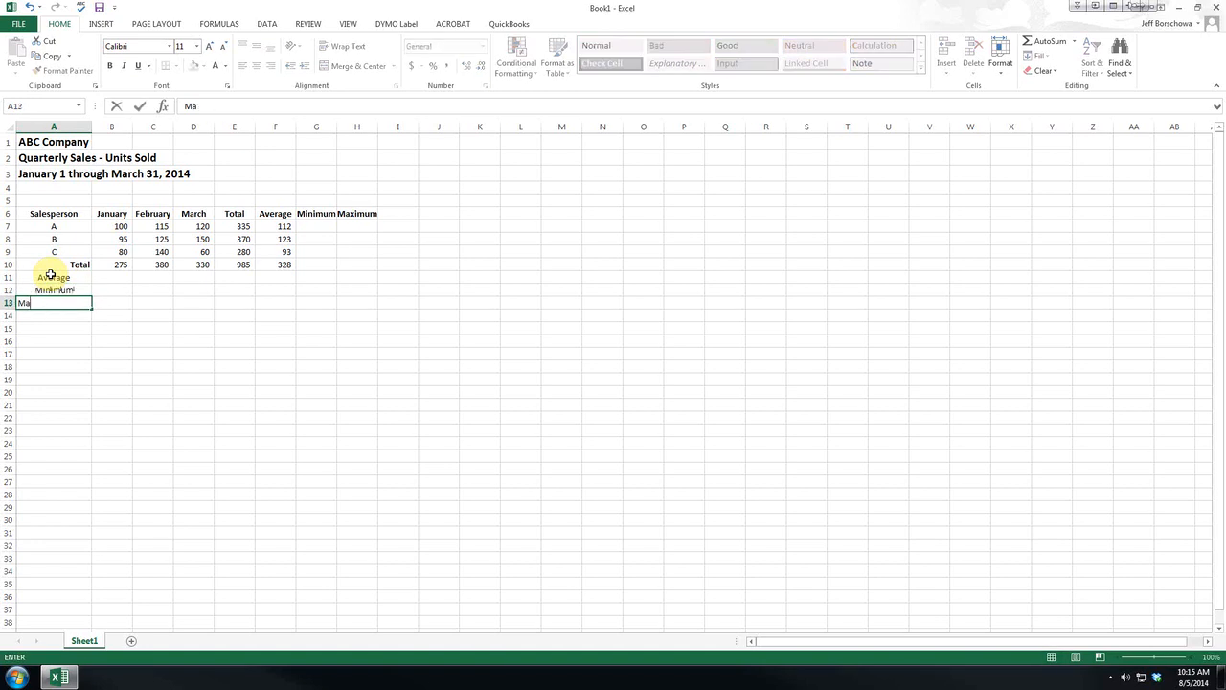
type("Maximum")
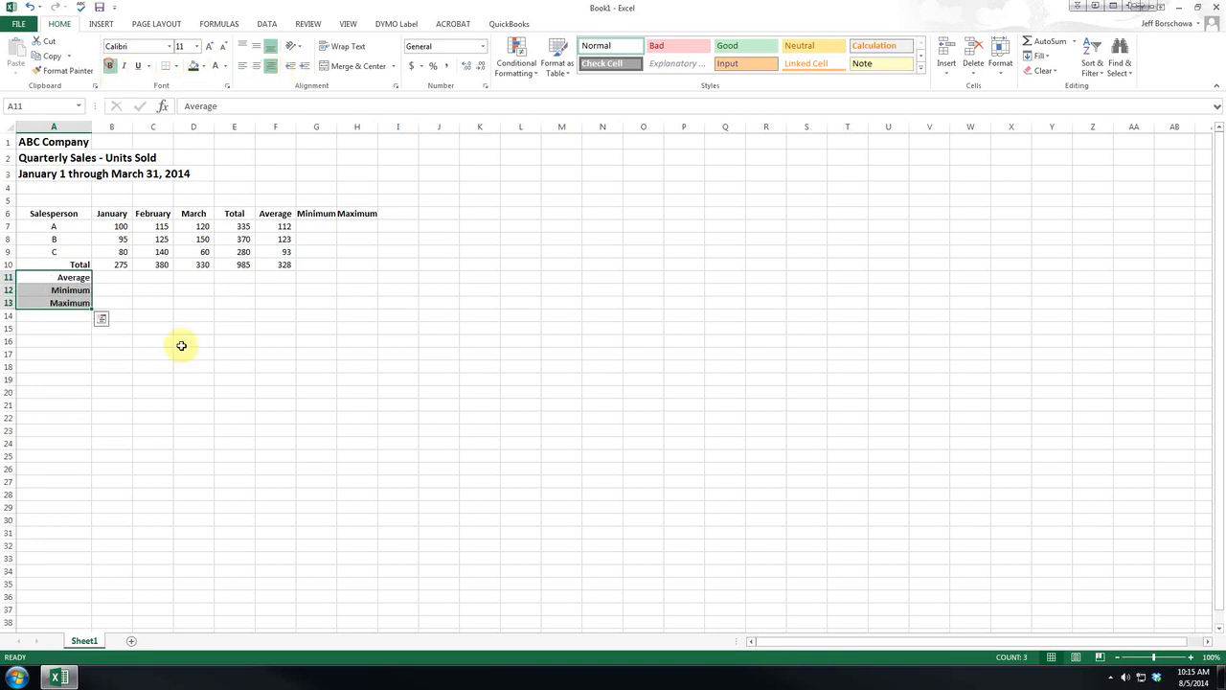
left_click(111, 276)
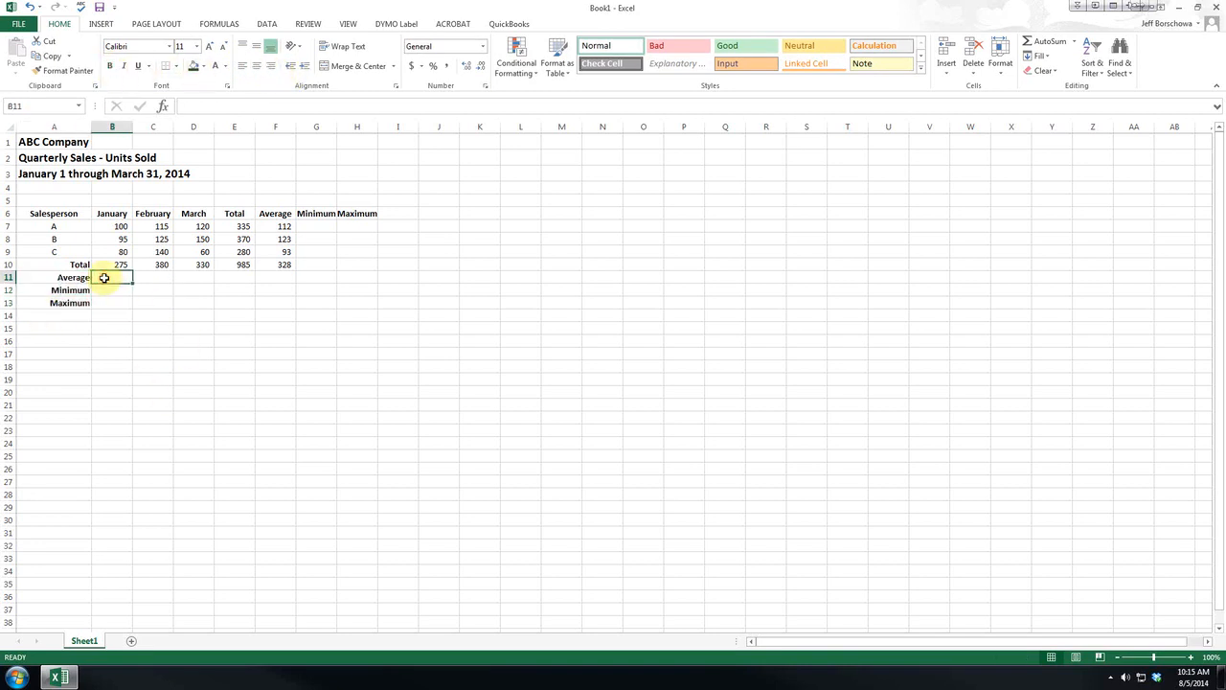
Enter =AVERAGE(B7:B9) for January's Average row
type("=av")
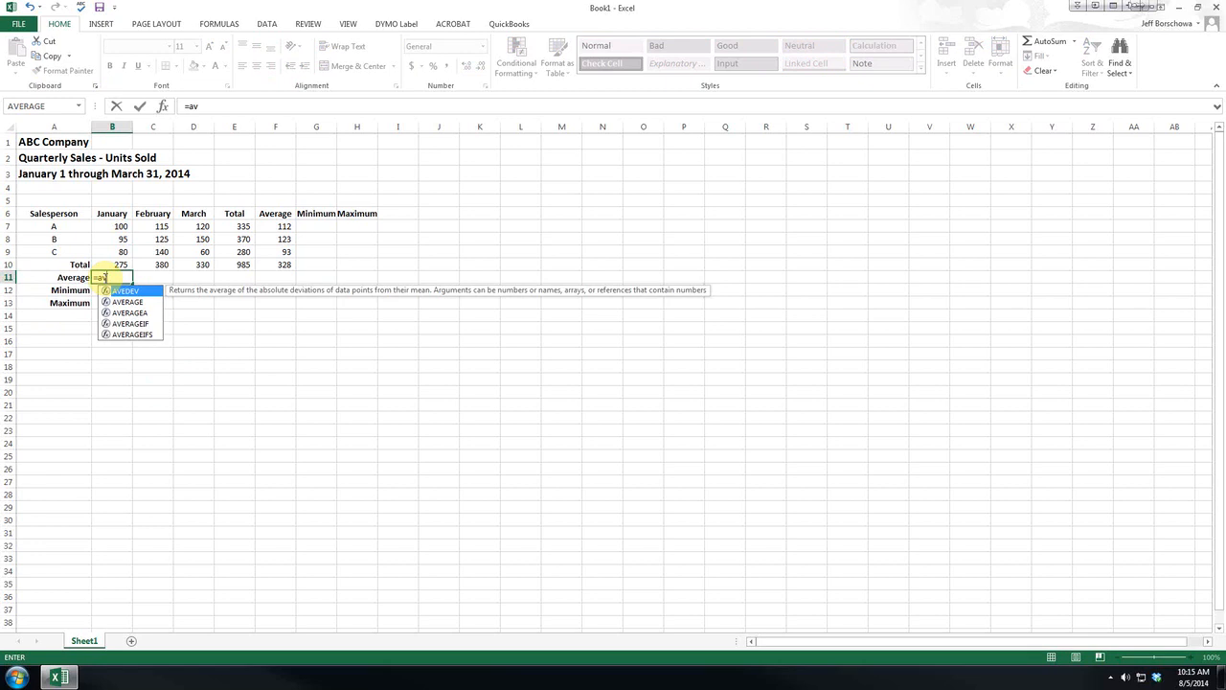
type("erag")
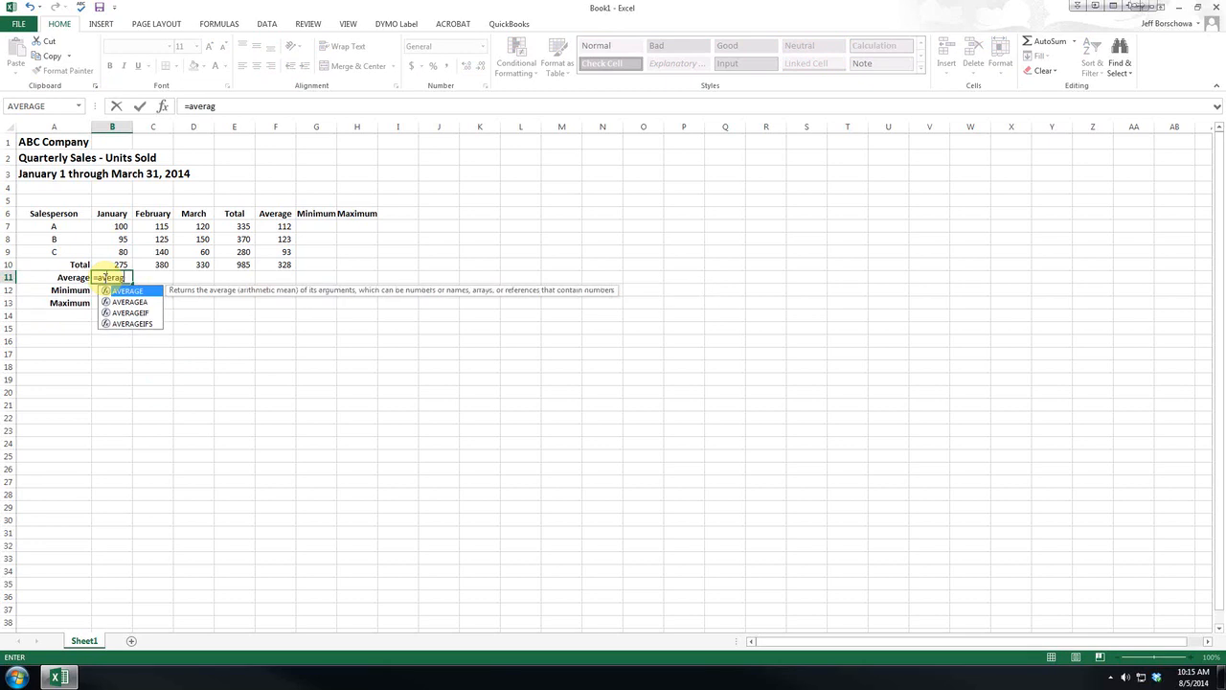
type("e")
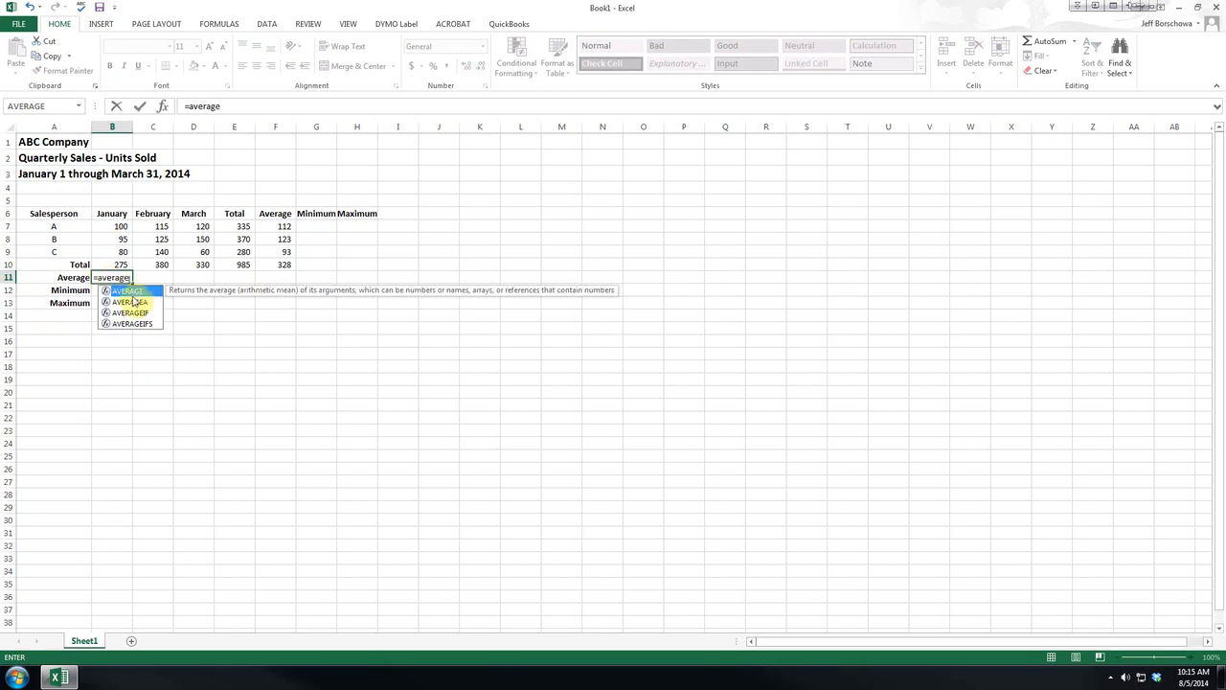
mouse_move(130, 303)
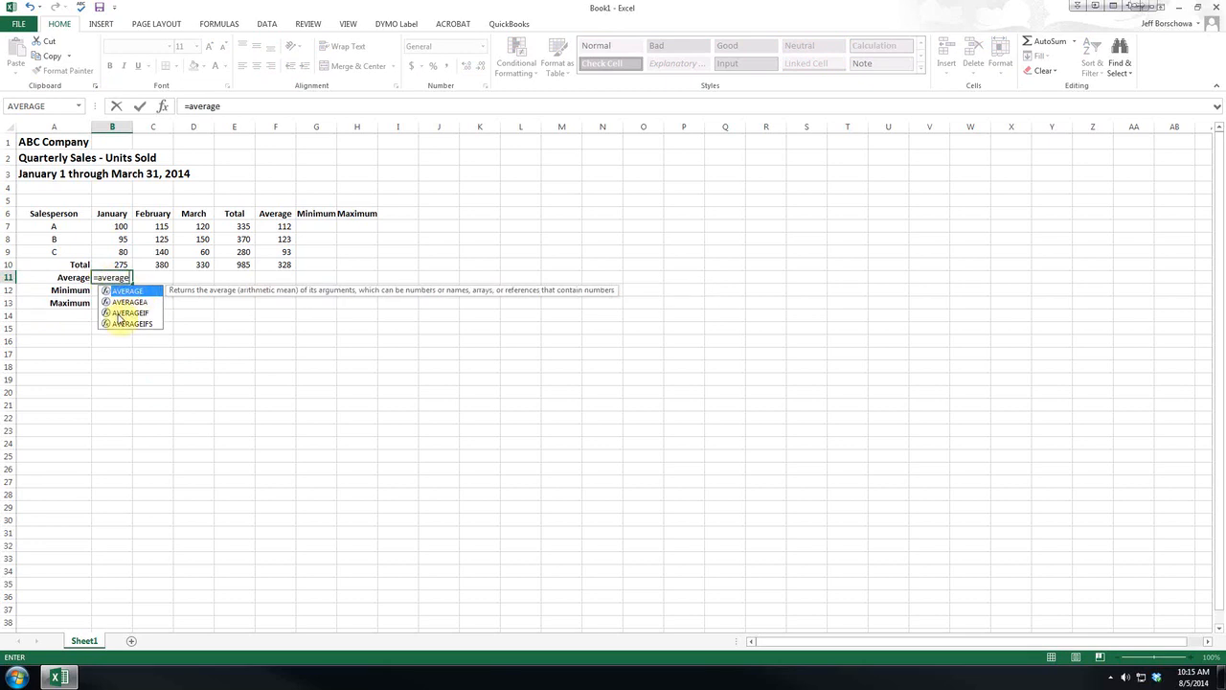
type("(")
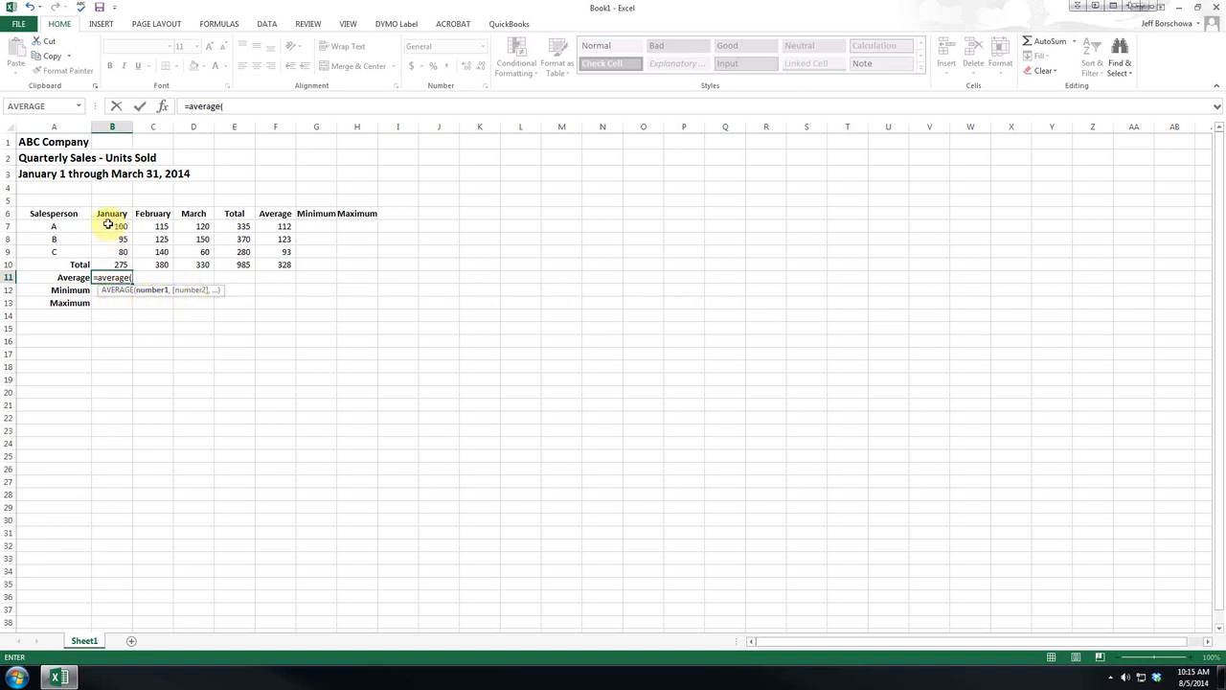
left_click_drag(111, 226, 111, 251)
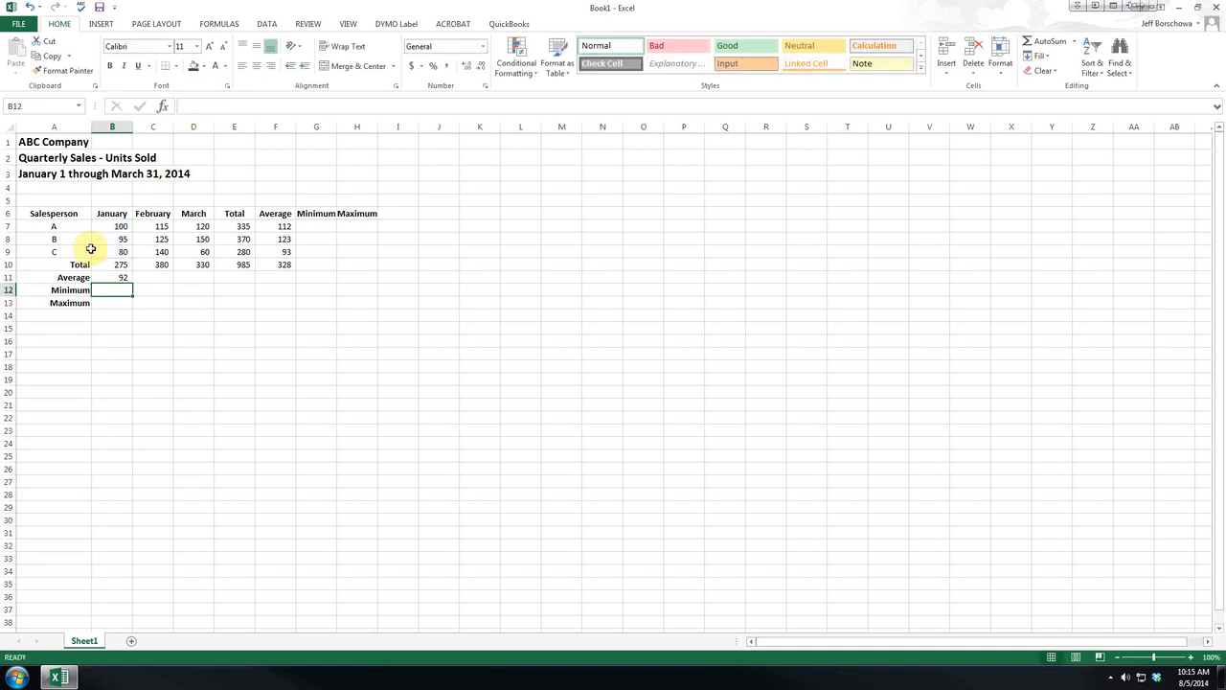
Copy the January average across to the Total and Average columns (92, 127, 110, 328, 109)
left_click(122, 276)
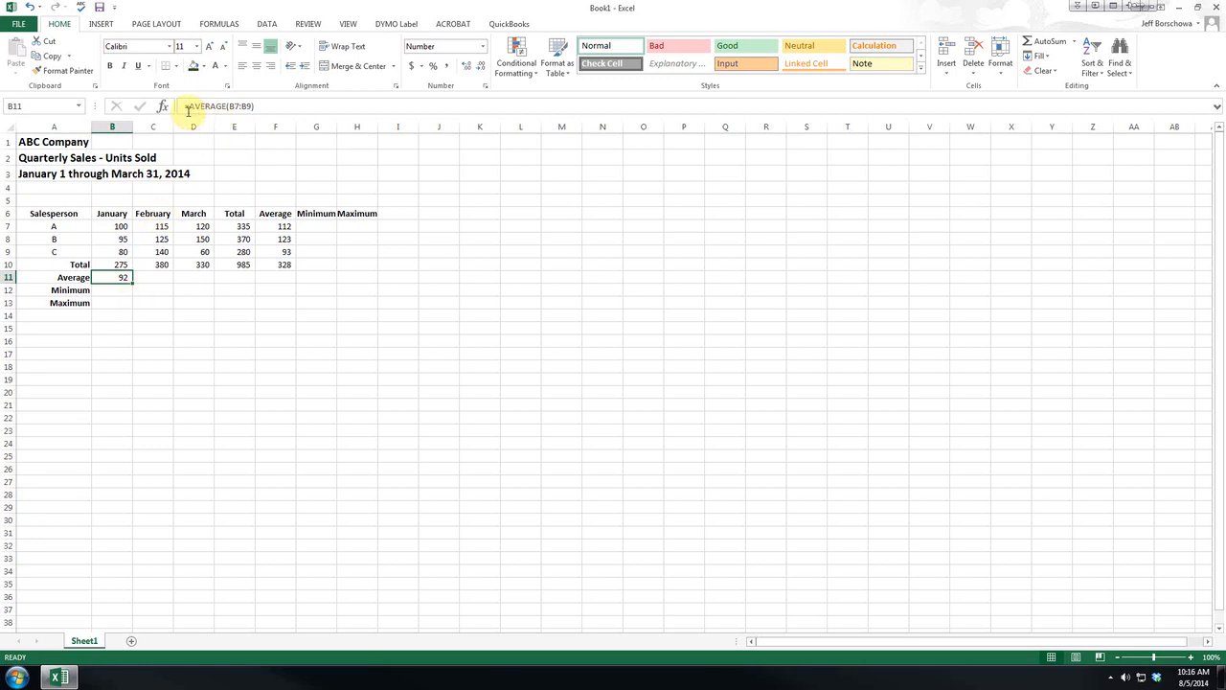
mouse_move(211, 105)
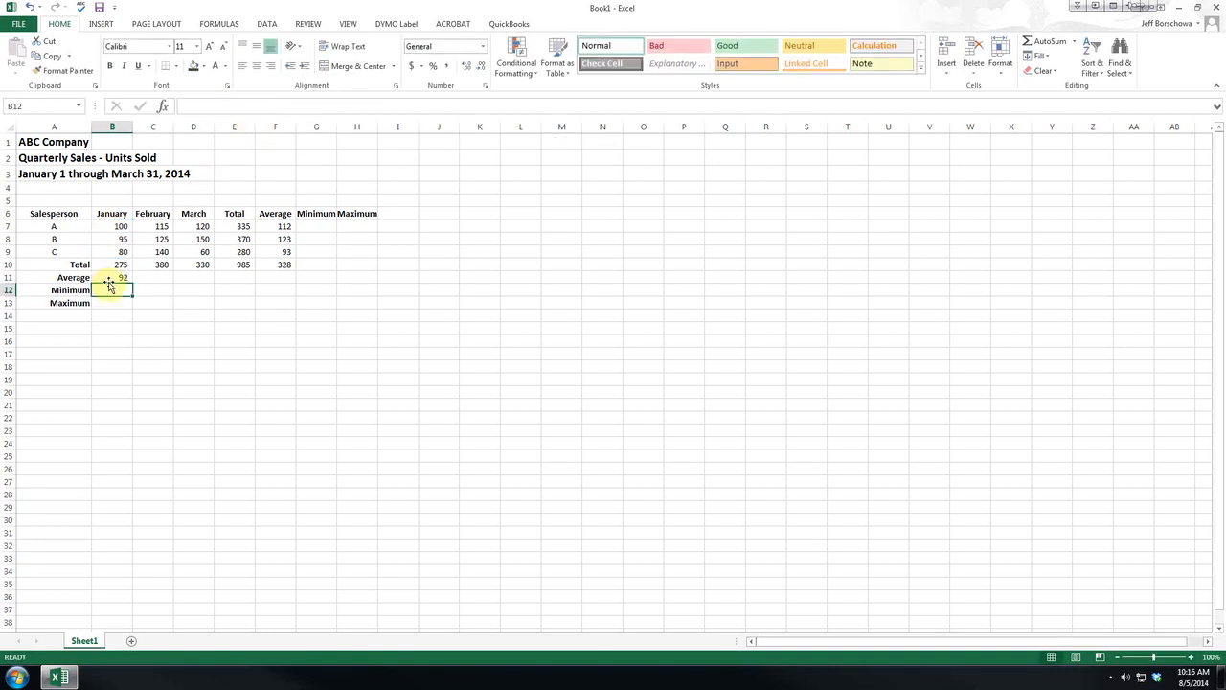
left_click(112, 276)
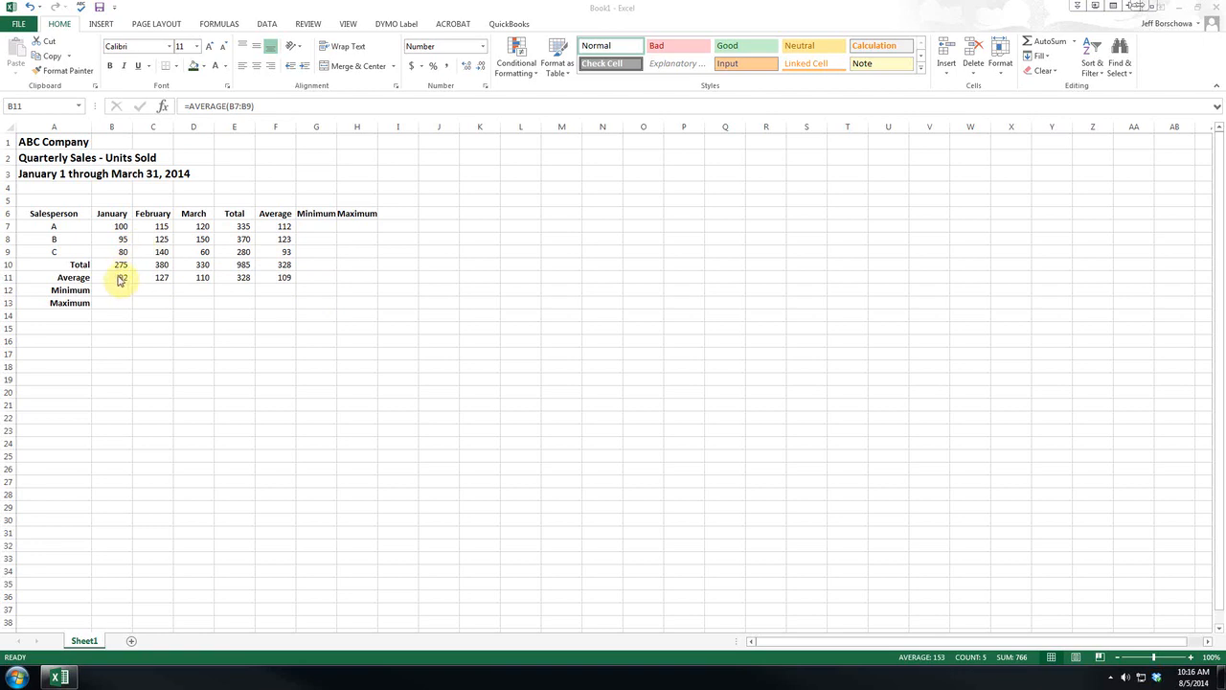
Begin a formula in the January Minimum cell B12
left_click_drag(122, 276, 284, 276)
type("=")
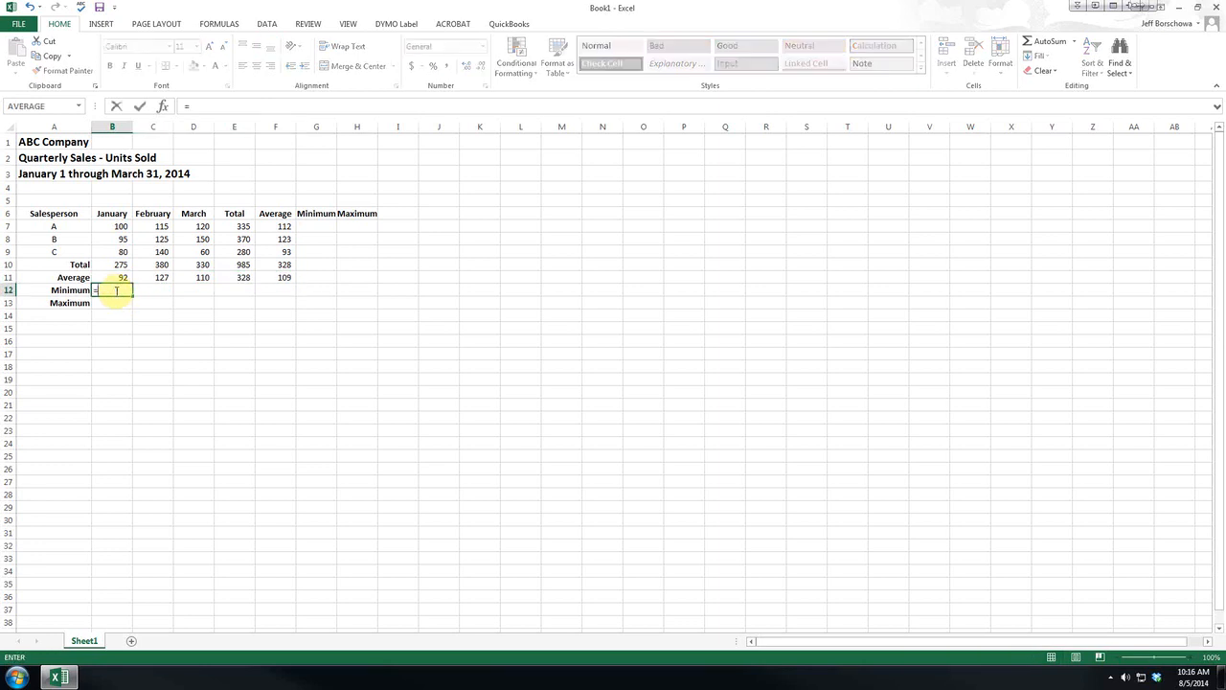
Enter =MIN(B7:B9) for January and fill it across February and March
type("min")
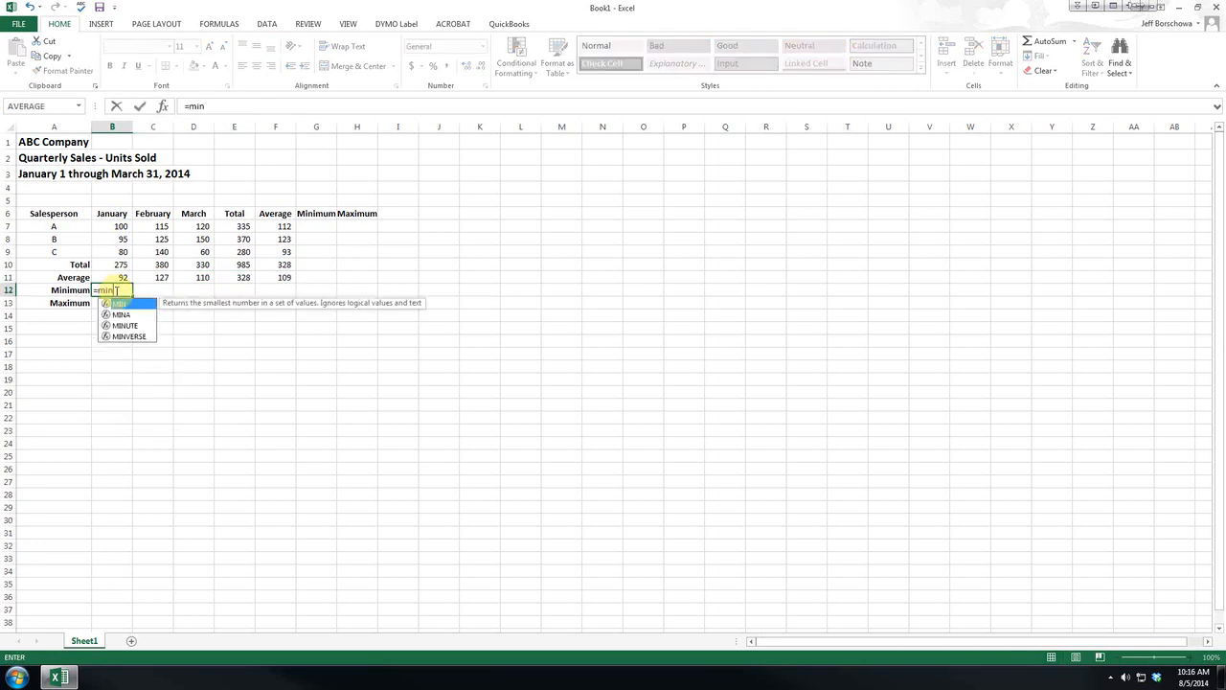
type("(")
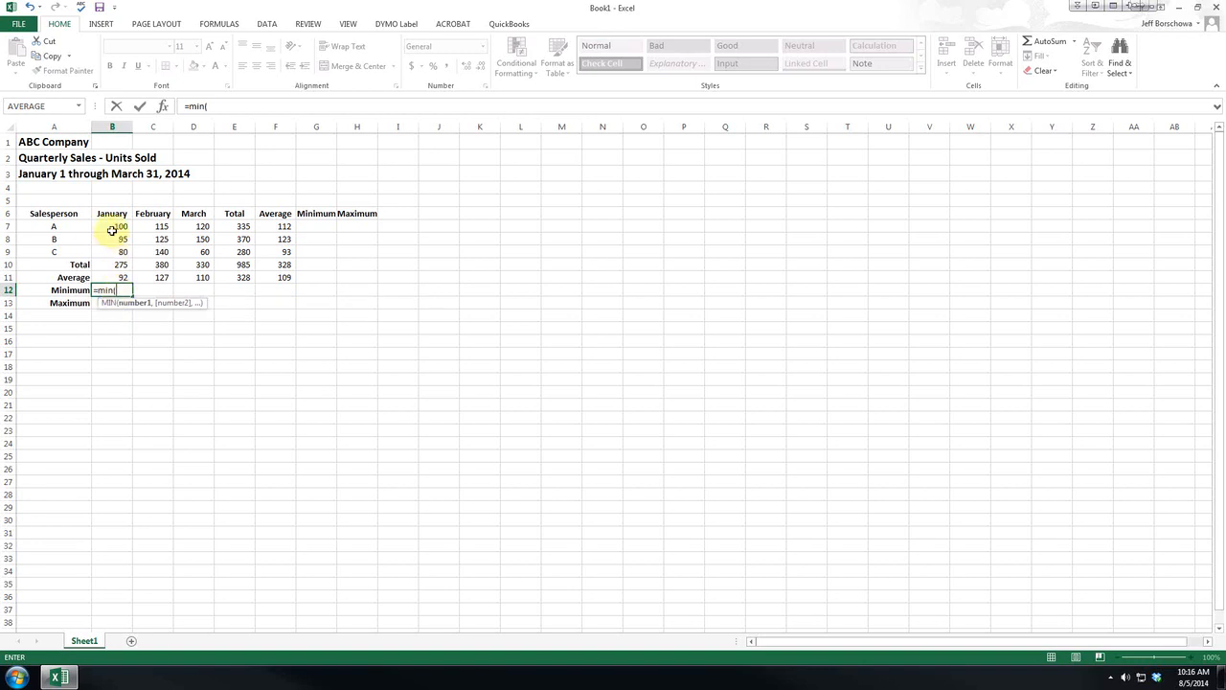
left_click_drag(112, 226, 111, 251)
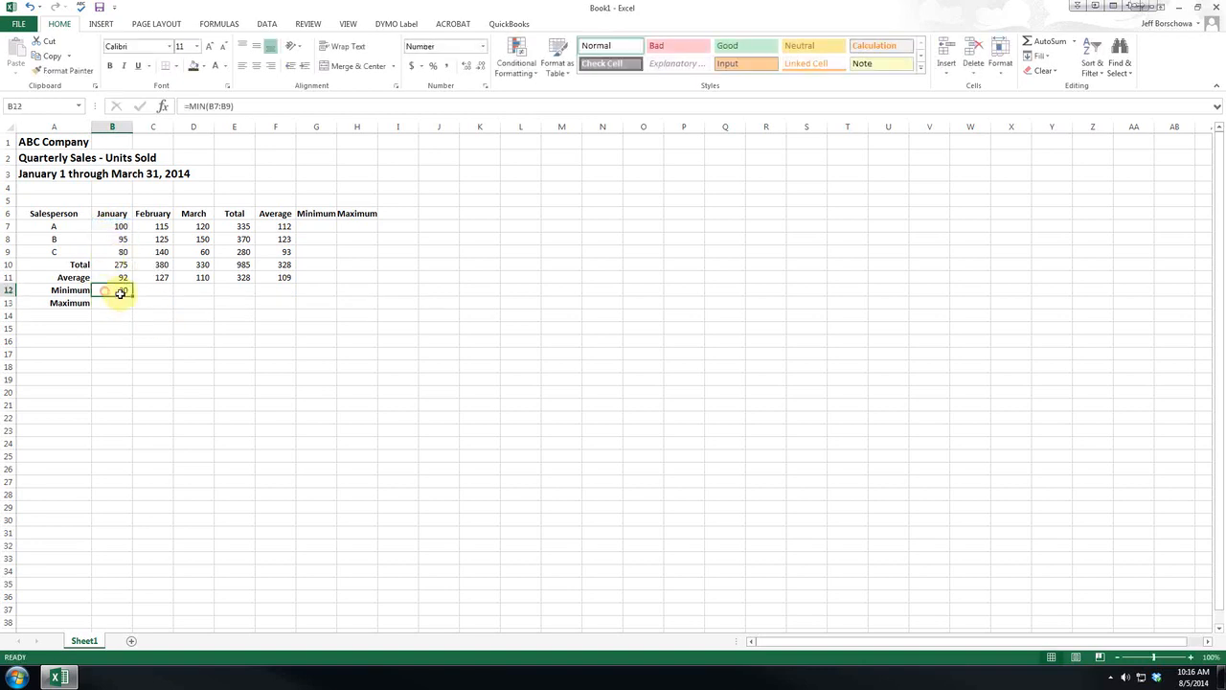
left_click_drag(123, 295, 203, 289)
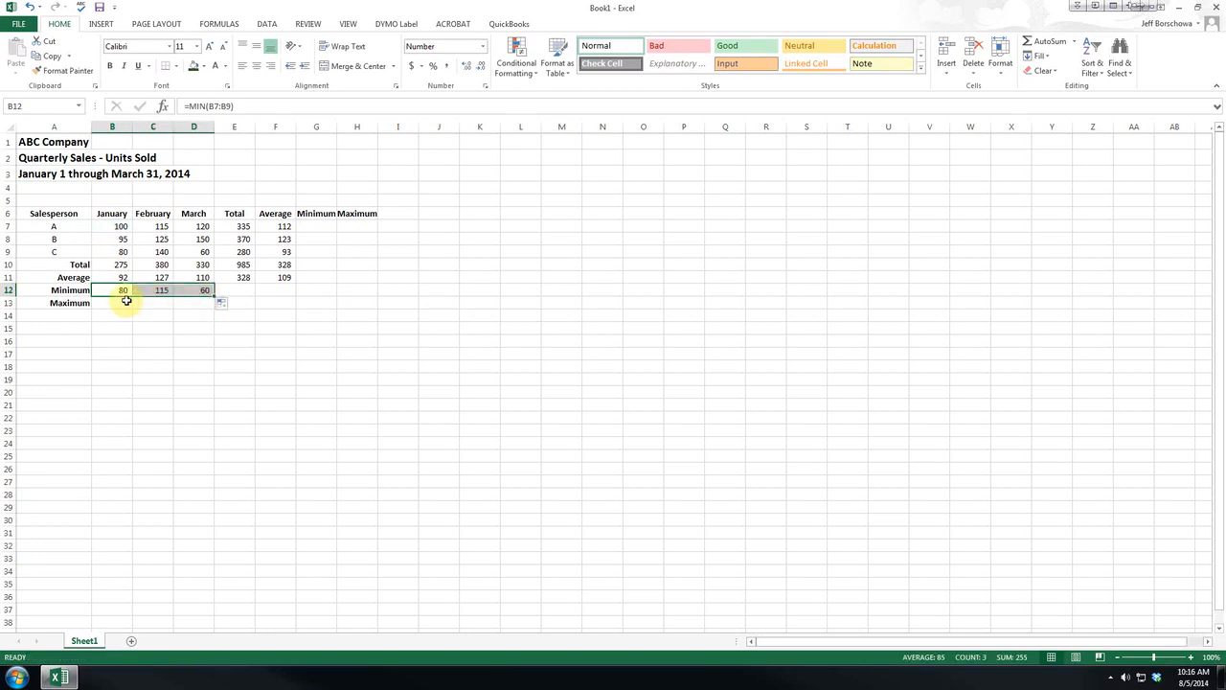
Enter =MAX(B7:B9) for January and prepare to fill it across the months
type("=m")
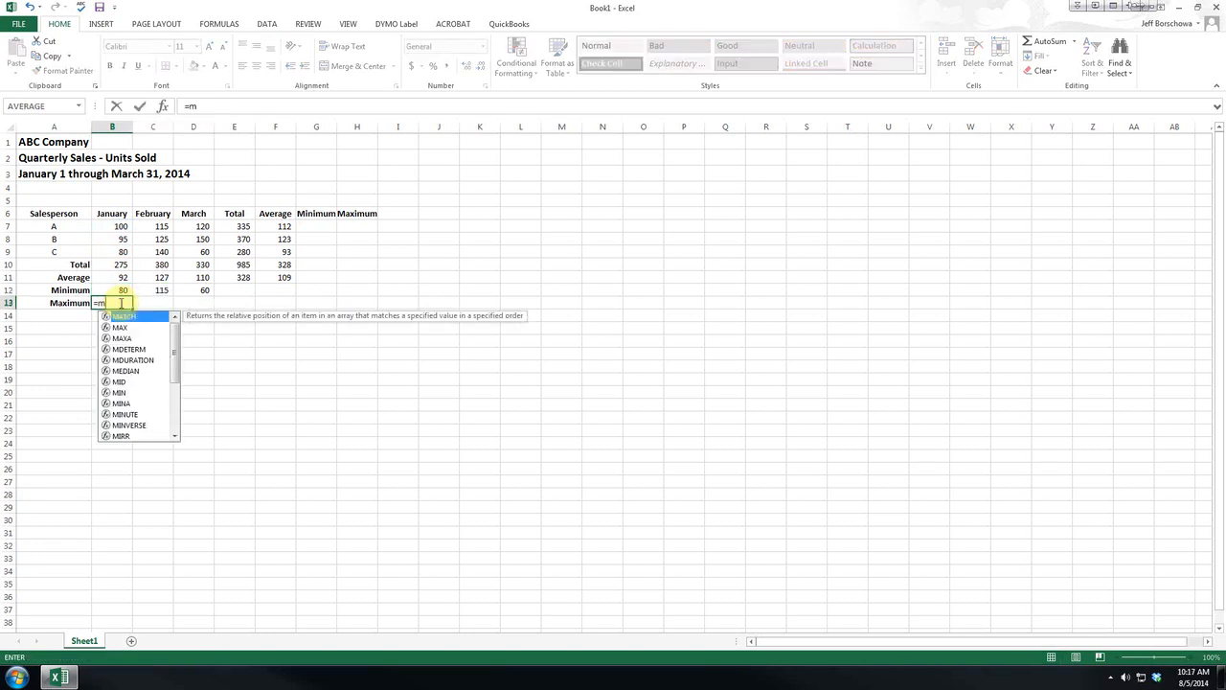
type("ax(")
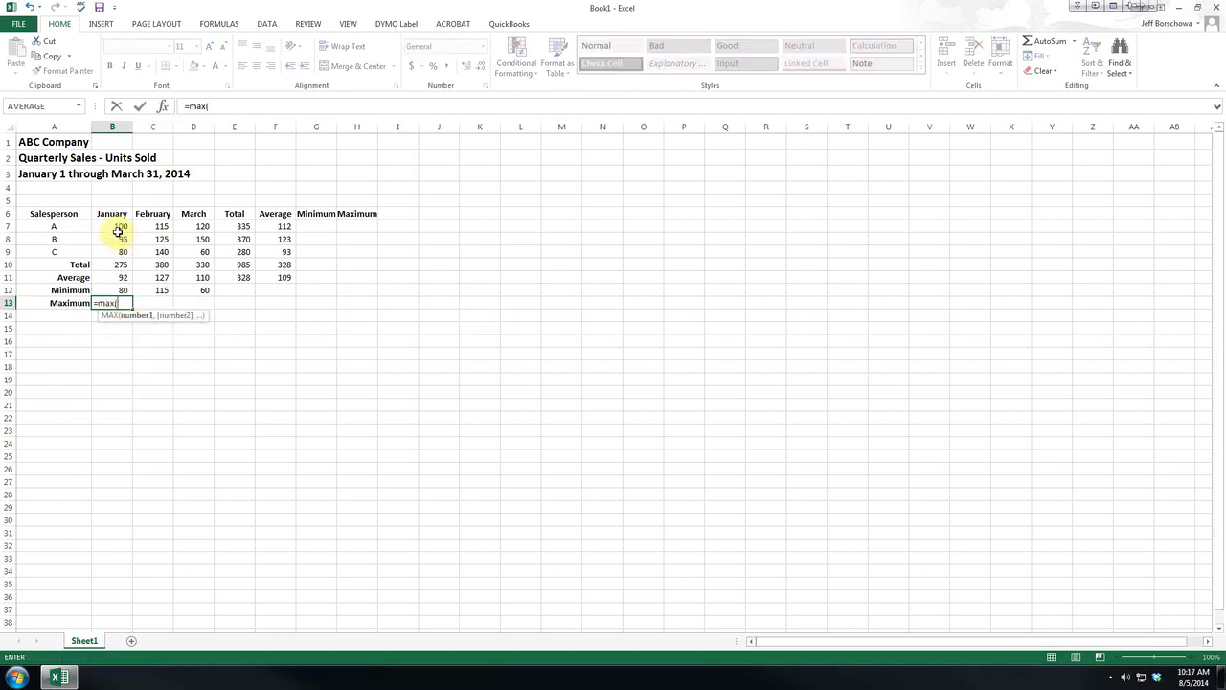
left_click_drag(111, 227, 111, 251)
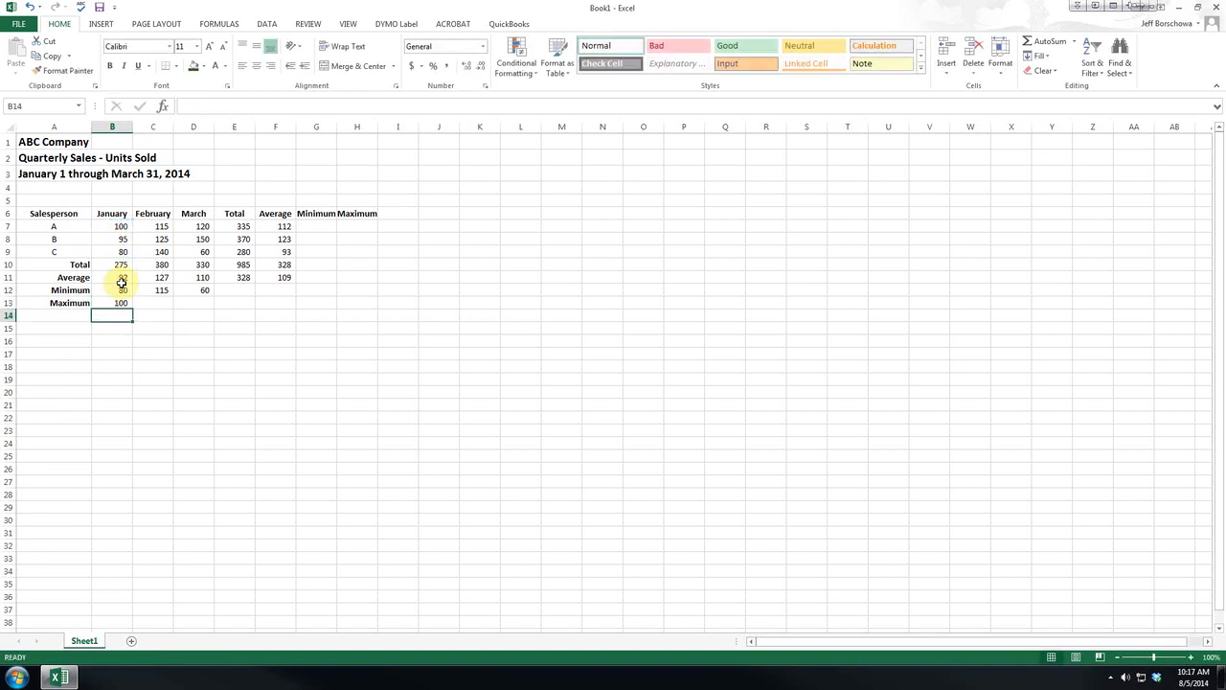
left_click(163, 106)
type("=")
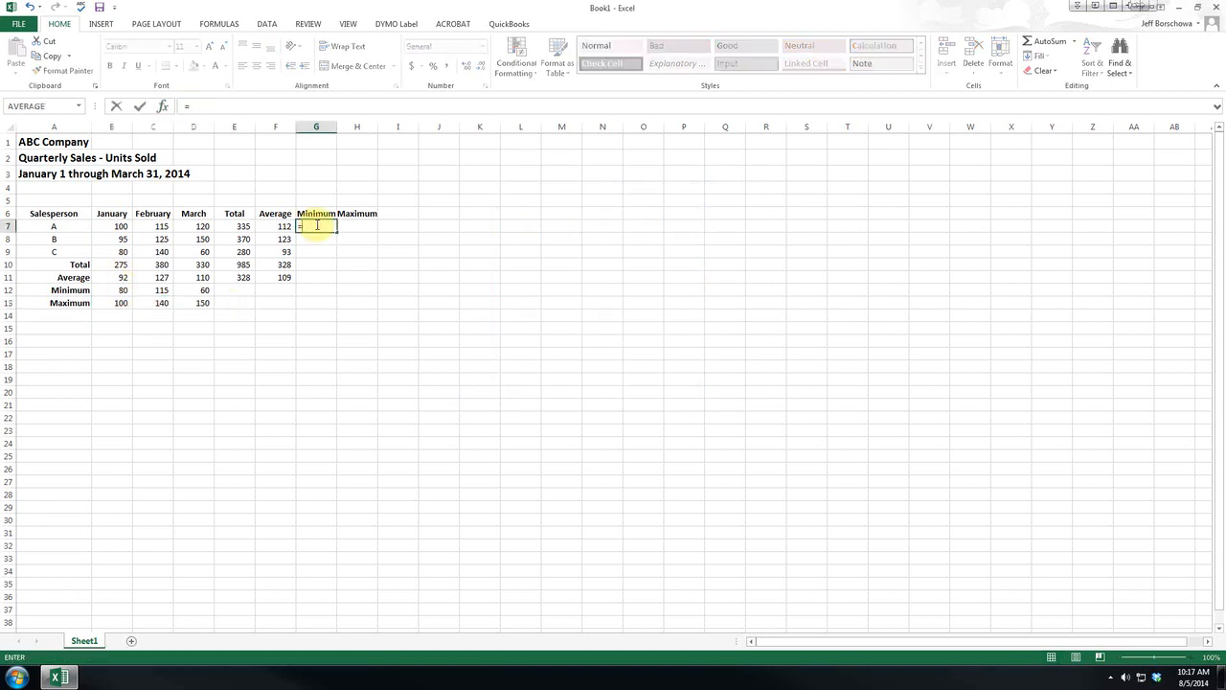
Compute A's minimum and maximum months with =MIN(B7:D7) and =MAX(B7:D7)
type("min(")
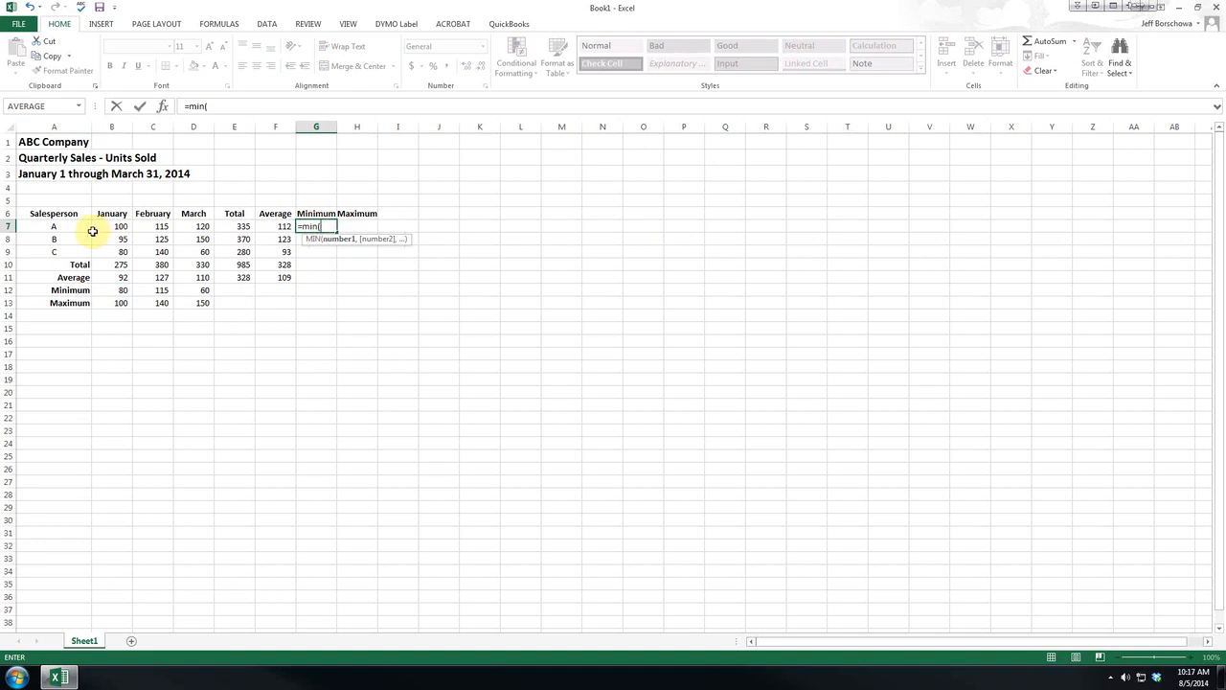
left_click_drag(111, 226, 203, 226)
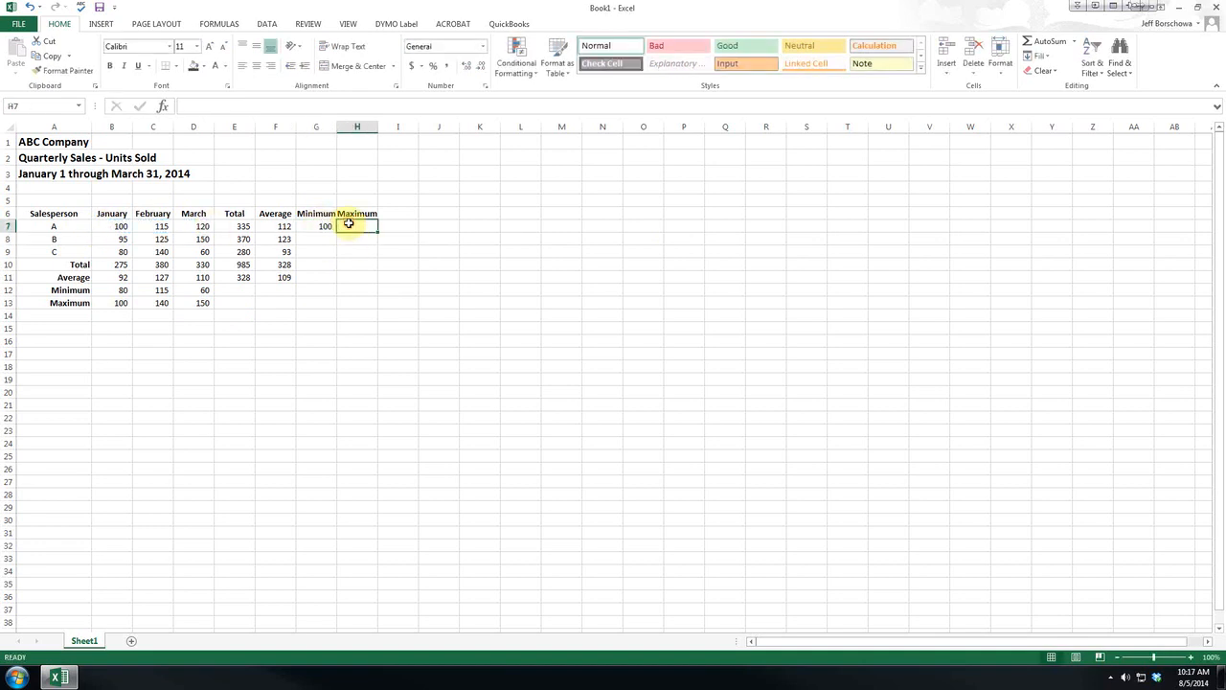
type("=max(")
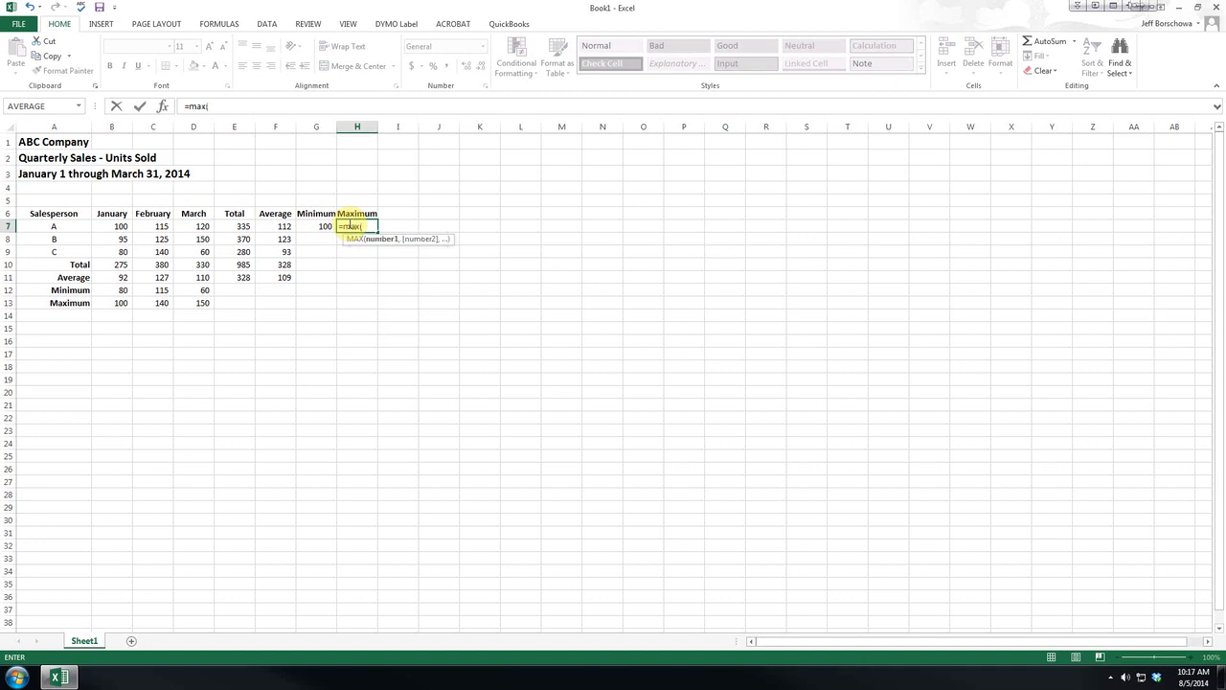
left_click_drag(121, 226, 203, 226)
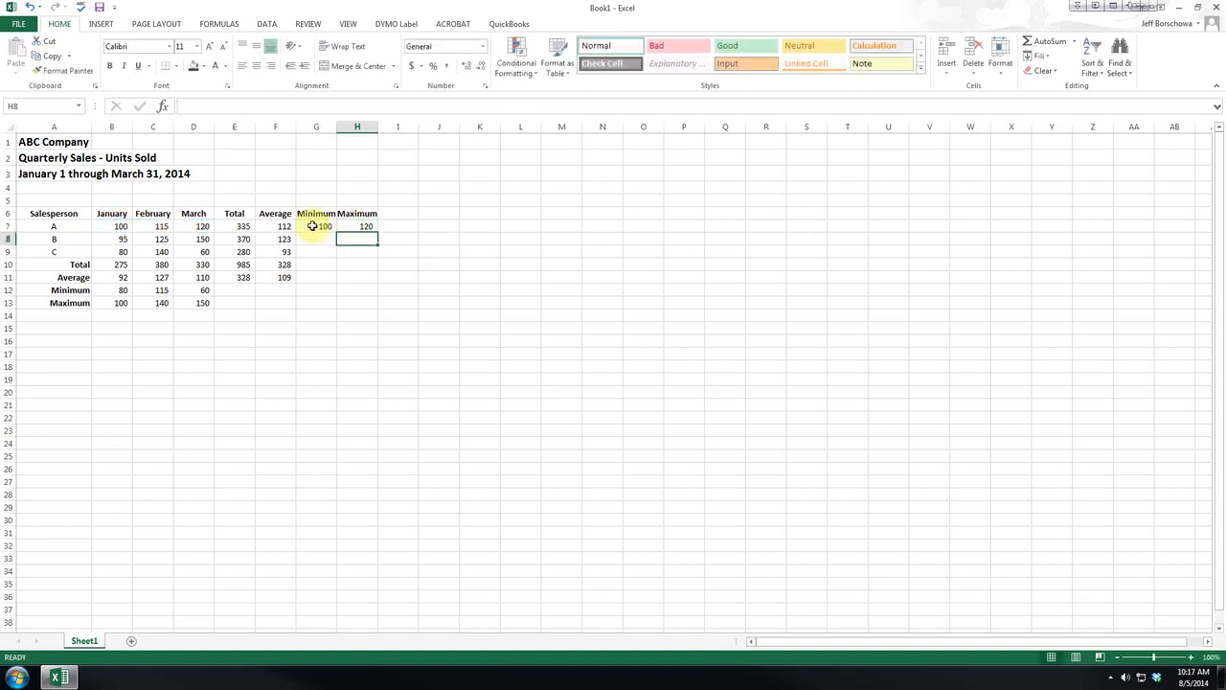
left_click(316, 226)
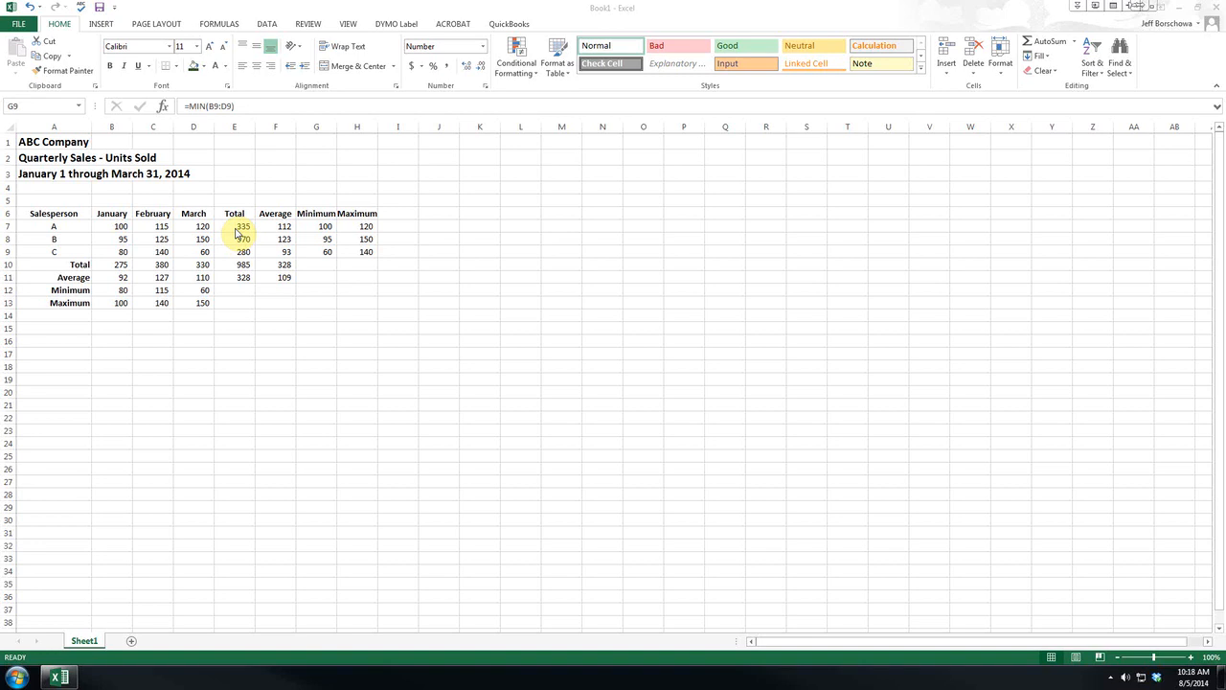
Verify C's Minimum cell holds a MIN formula over C's months giving 60
left_click(316, 251)
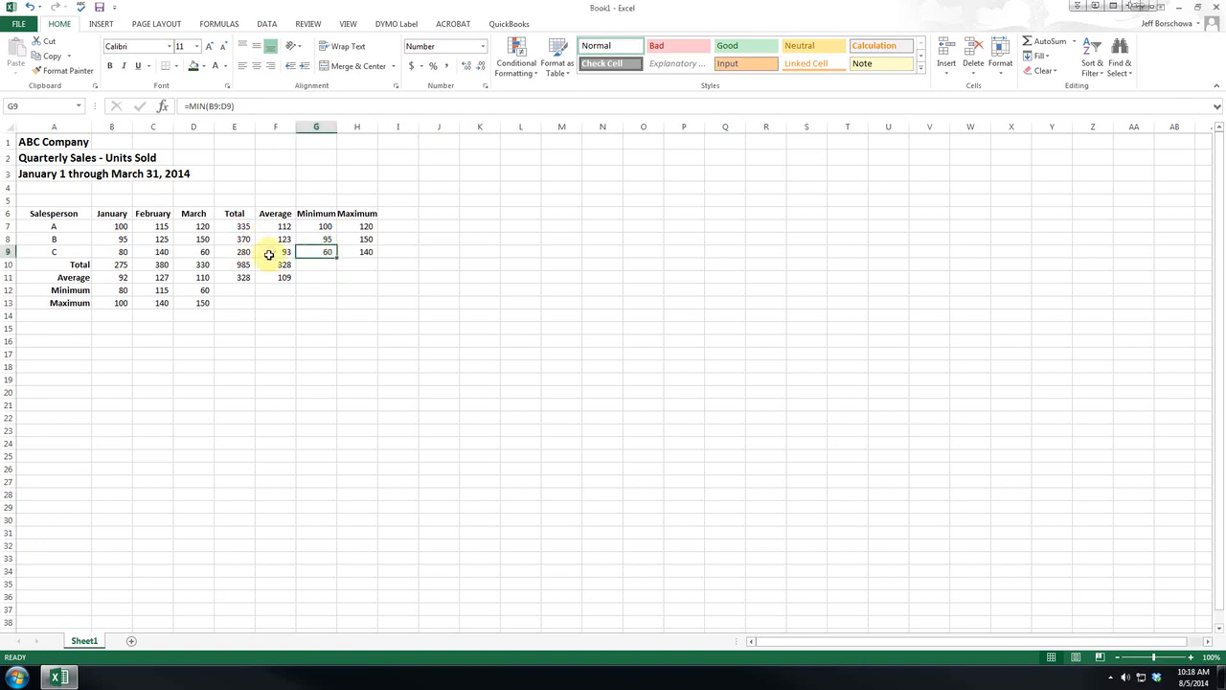